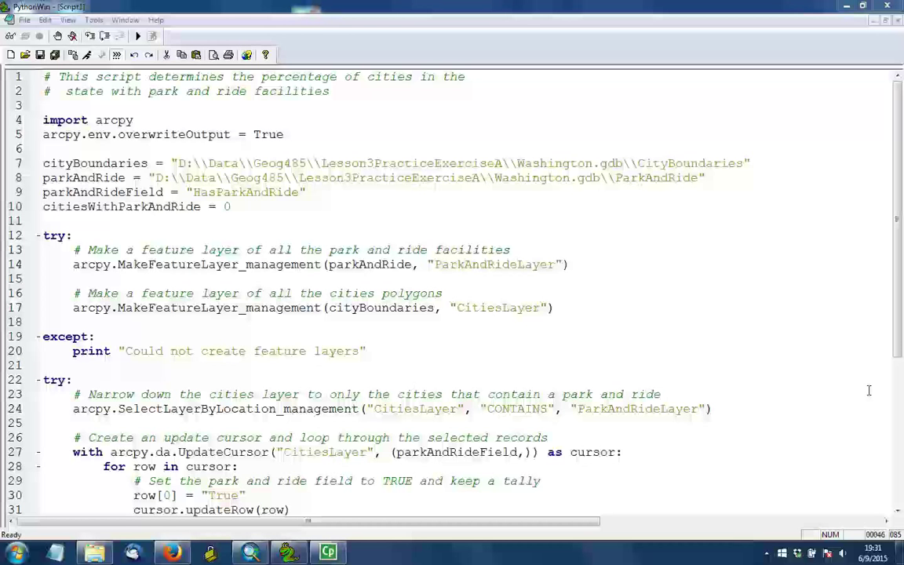
{"action": "mouse_move", "coordinate": [848, 332]}
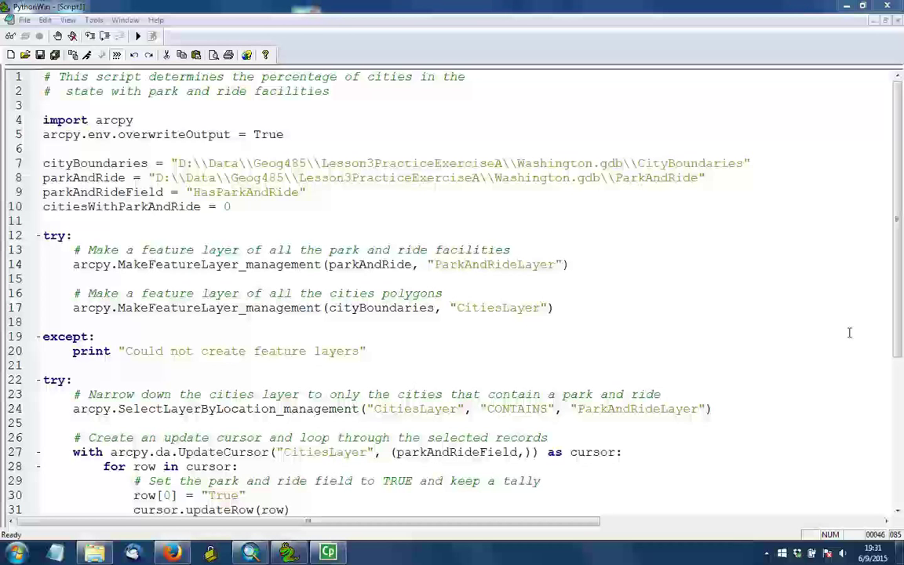
Step: Bring up ArcMap's Selection menu over the ParkAndRide and CityBoundaries map
{"action": "scroll", "scroll_direction": "down", "scroll_amount": 3}
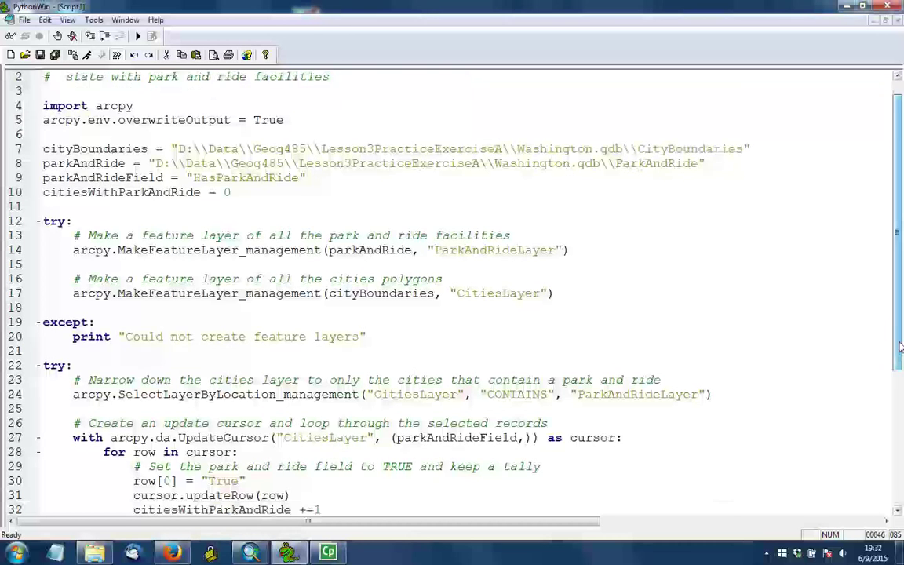
{"action": "scroll", "scroll_direction": "down", "scroll_amount": 3}
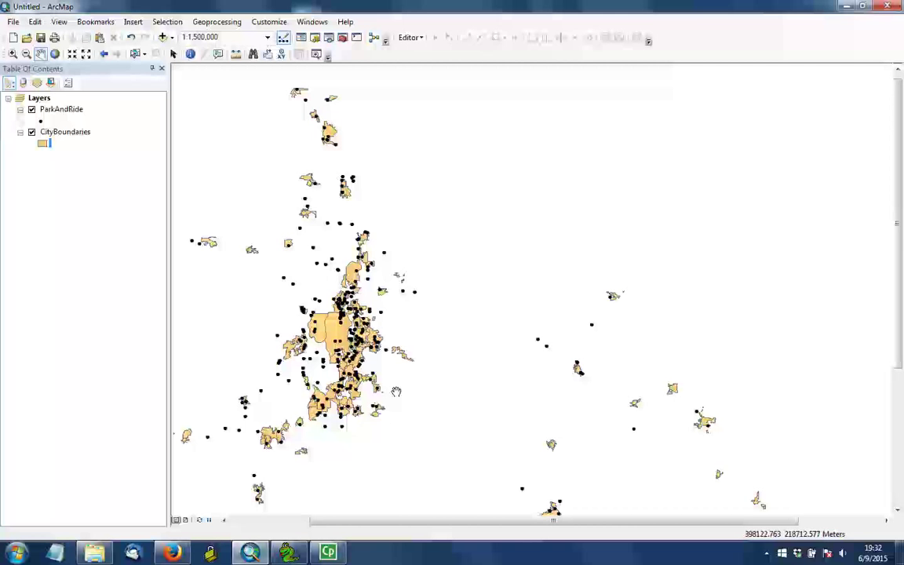
{"action": "mouse_move", "coordinate": [279, 101]}
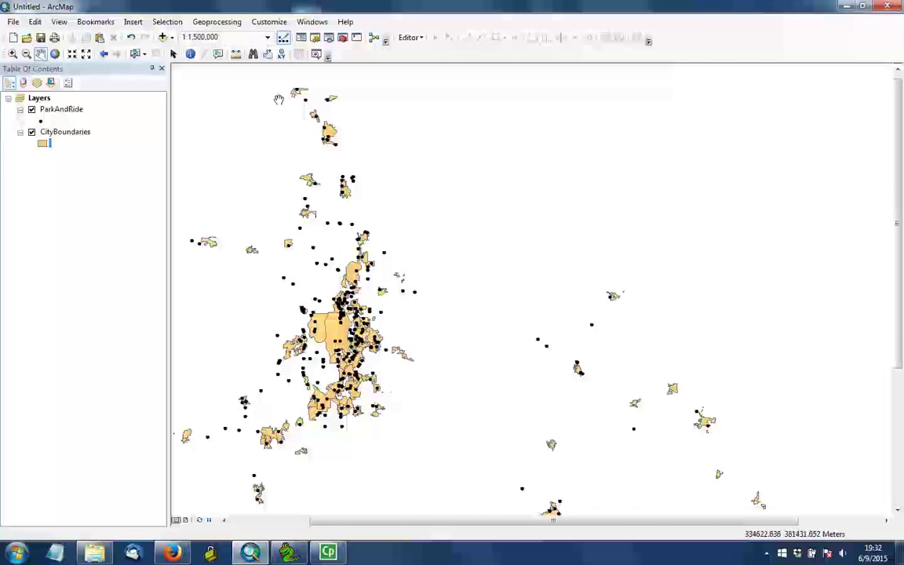
{"action": "left_click", "coordinate": [166, 22]}
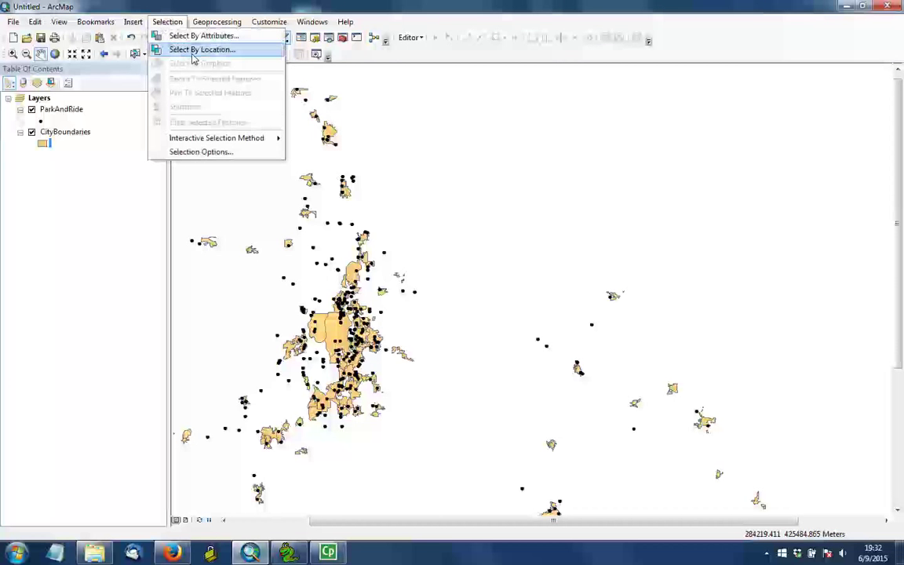
Step: Select By Location: CityBoundaries that completely contain ParkAndRide points, then return to PythonWin
{"action": "left_click", "coordinate": [202, 49]}
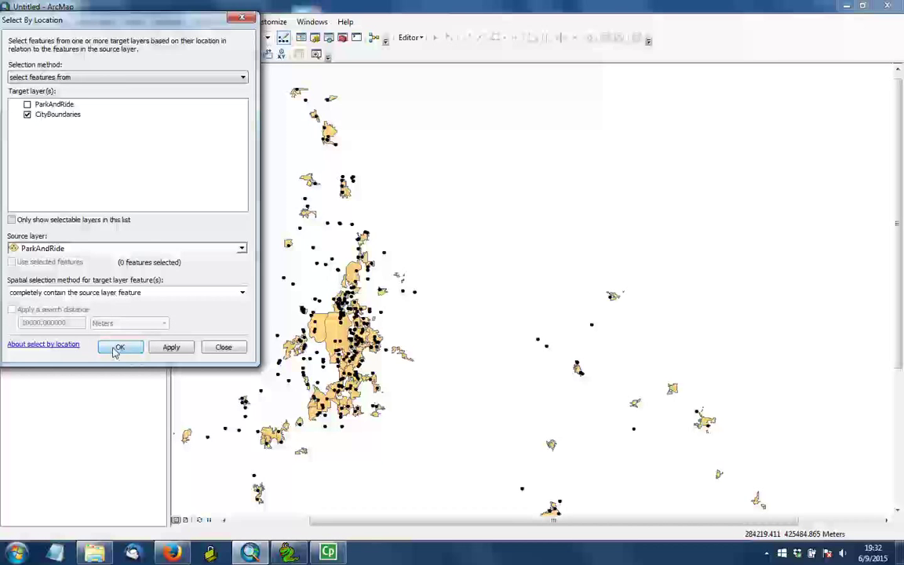
{"action": "left_click", "coordinate": [119, 349]}
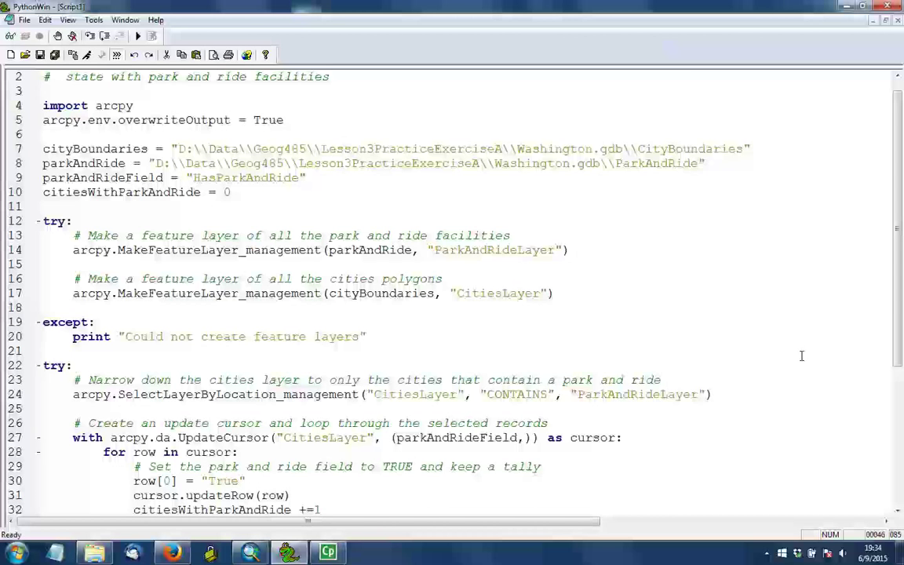
{"action": "scroll", "scroll_direction": "down", "scroll_amount": 3}
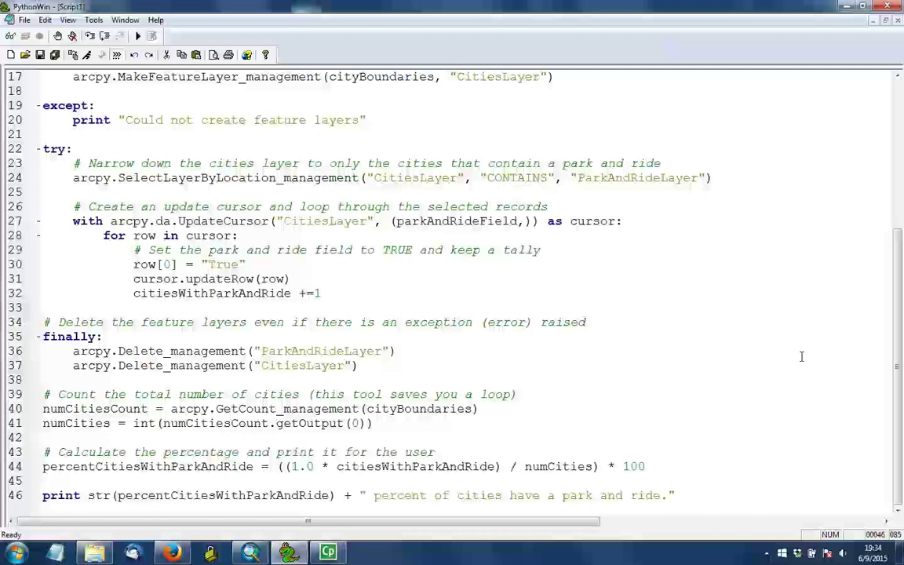
{"action": "left_click", "coordinate": [673, 496]}
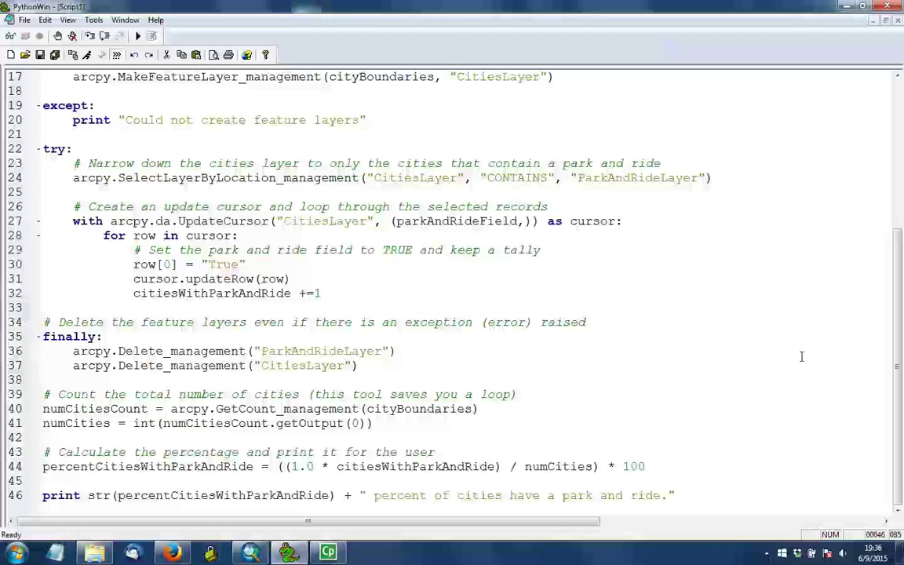
{"action": "mouse_move", "coordinate": [800, 356]}
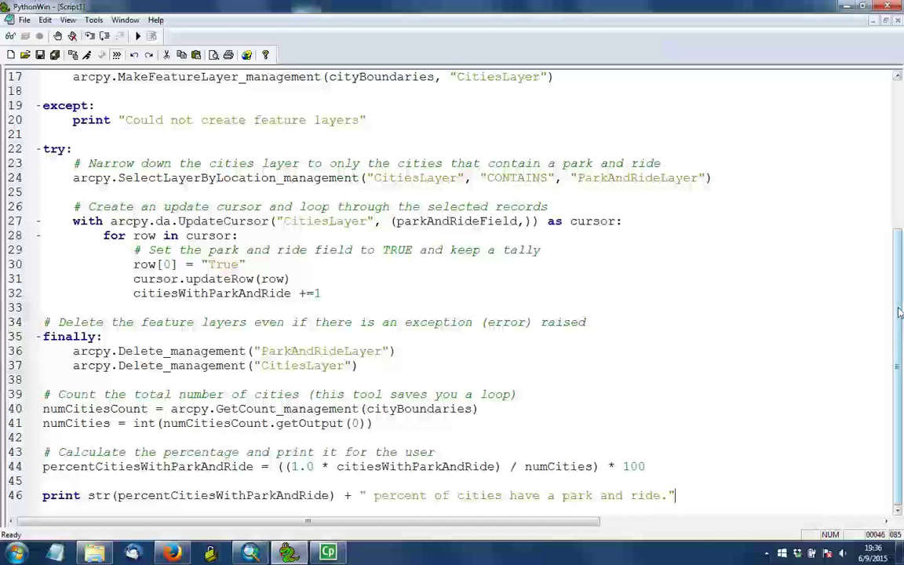
{"action": "scroll", "scroll_direction": "up", "scroll_amount": 3}
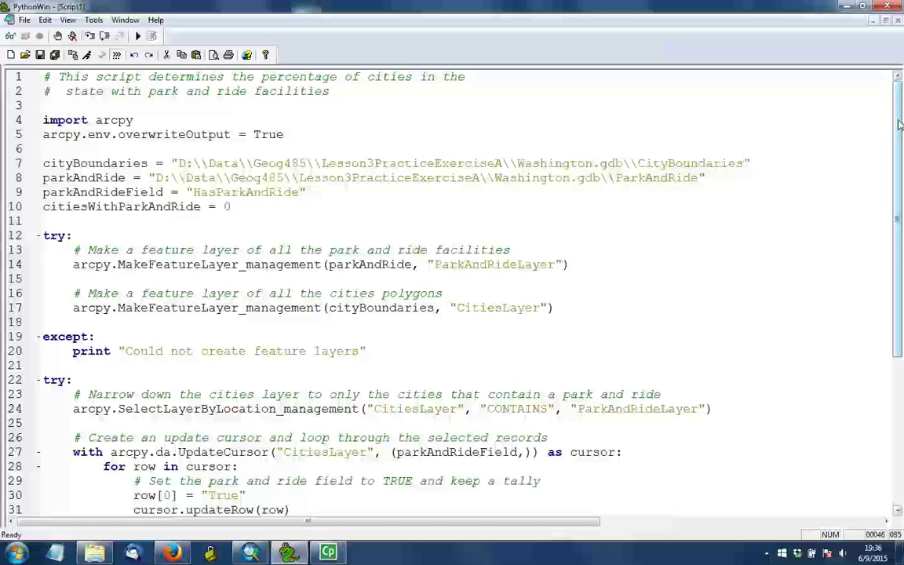
{"action": "scroll", "scroll_direction": "down", "scroll_amount": 3}
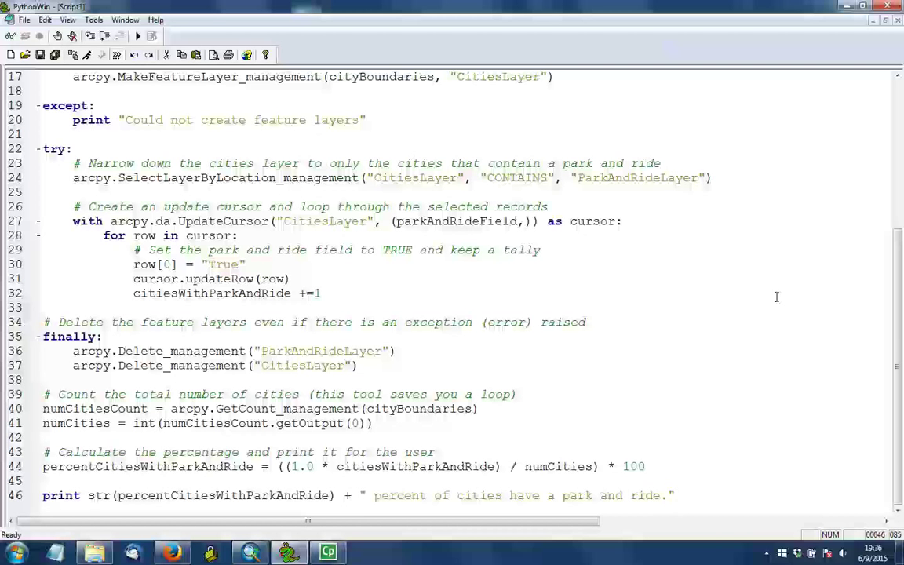
{"action": "left_click", "coordinate": [672, 496]}
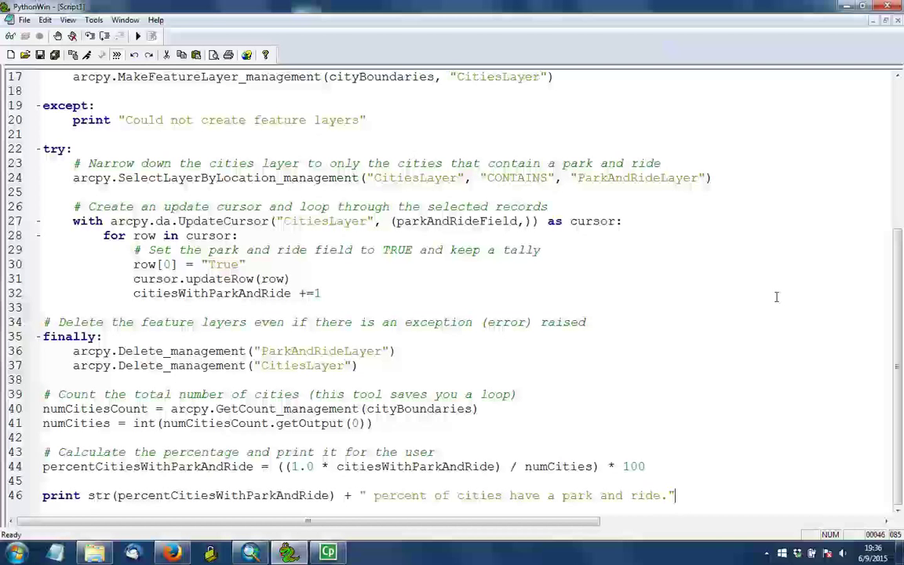